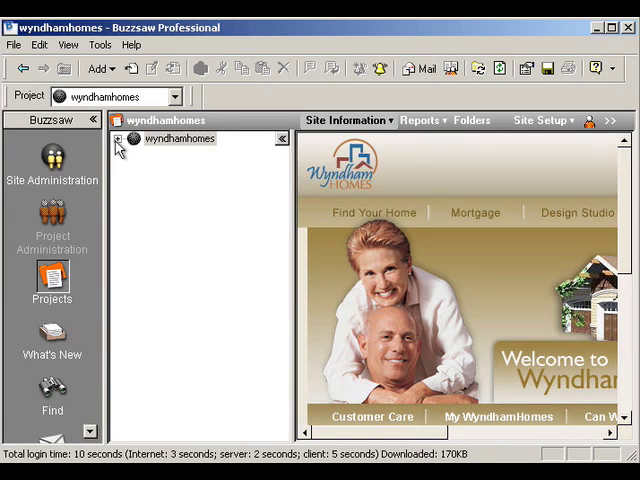
- Expand wyndhamhomes > 2. Texas > Austin > Open Bid Communities > Steiner Ranch Phase I and open Bid Response
{"action": "left_click", "coordinate": [119, 138]}
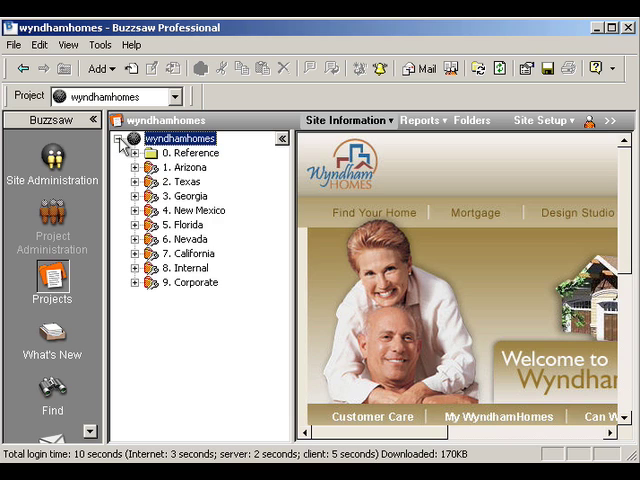
{"action": "left_click", "coordinate": [133, 182]}
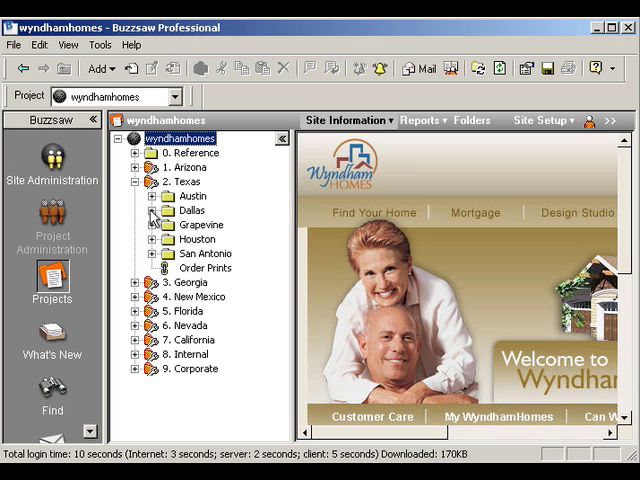
{"action": "left_click", "coordinate": [151, 196]}
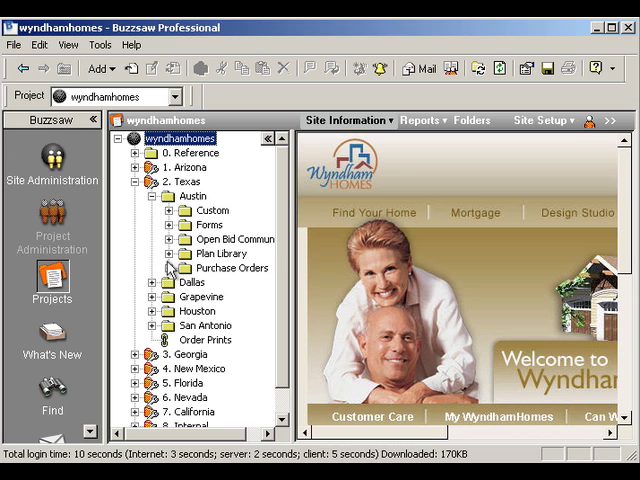
{"action": "left_click", "coordinate": [175, 225]}
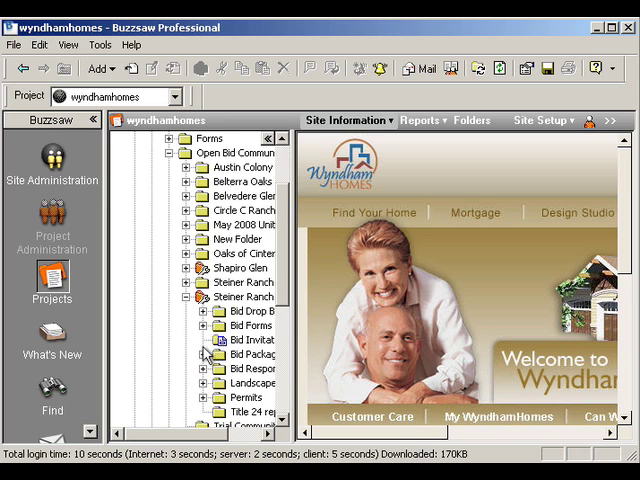
{"action": "left_click", "coordinate": [256, 311]}
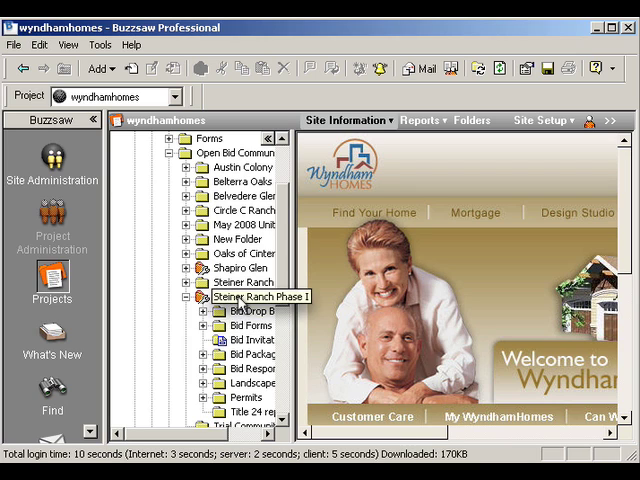
{"action": "left_click", "coordinate": [253, 354]}
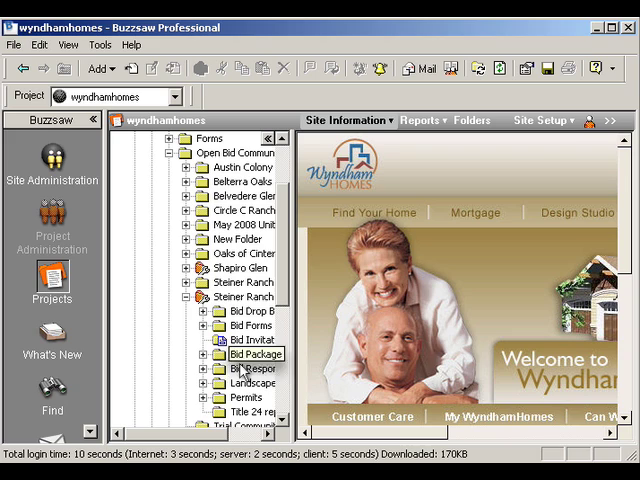
{"action": "left_click", "coordinate": [255, 368]}
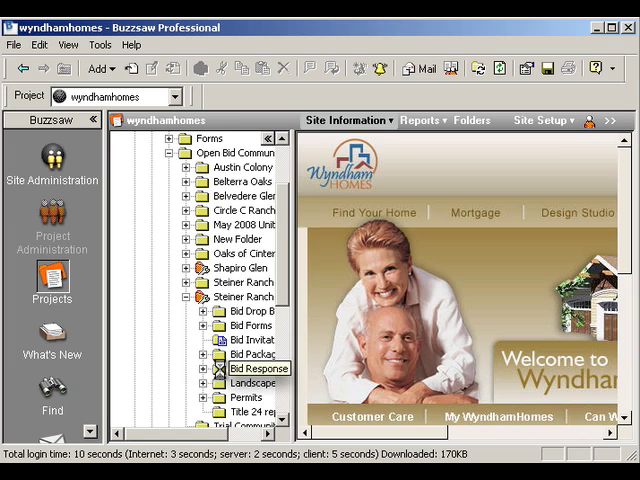
{"action": "left_click", "coordinate": [258, 368]}
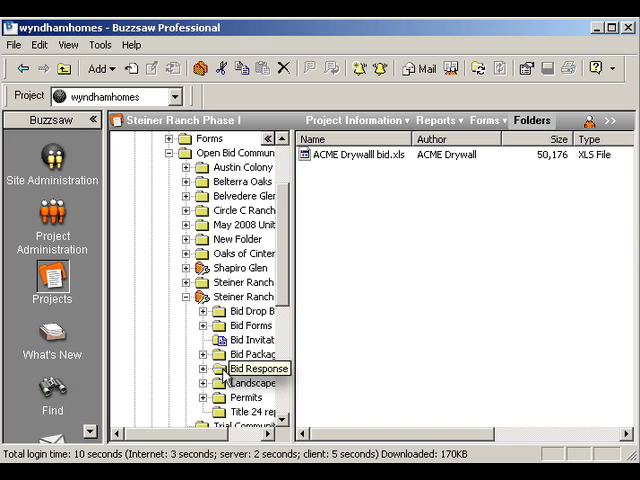
- Show Bid Response's Members list in Properties, narrowing columns to reveal each member's Permission
{"action": "right_click", "coordinate": [258, 368]}
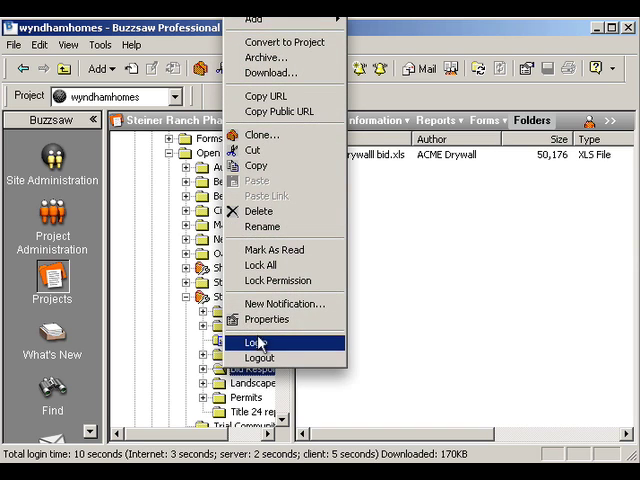
{"action": "left_click", "coordinate": [254, 343]}
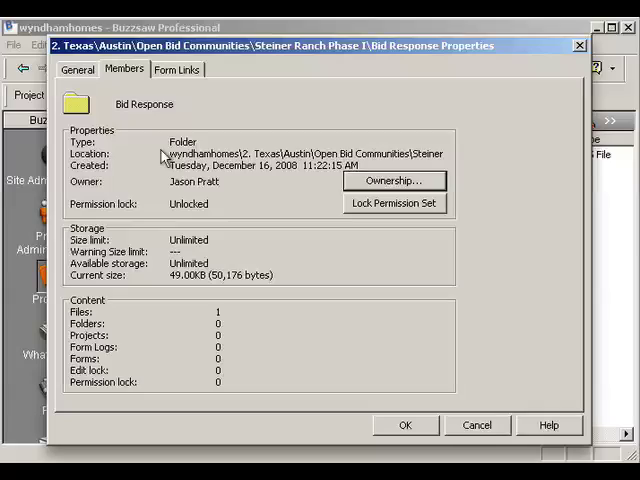
{"action": "left_click", "coordinate": [124, 69]}
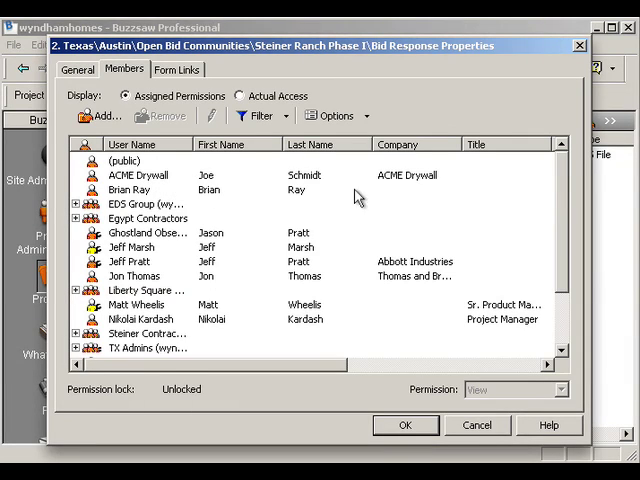
{"action": "scroll", "scroll_direction": "right", "scroll_amount": 3}
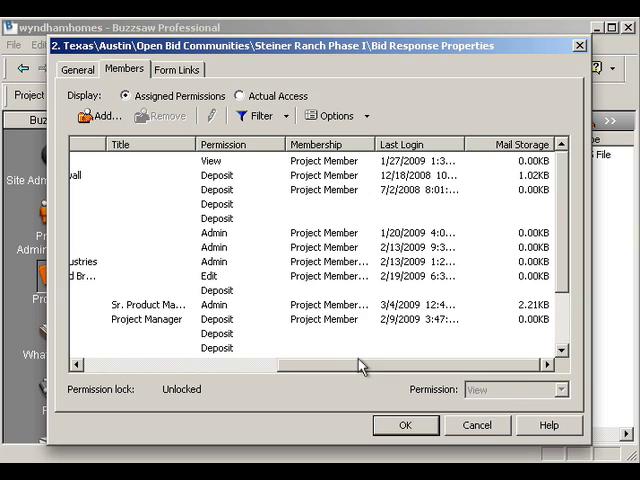
{"action": "mouse_move", "coordinate": [232, 378]}
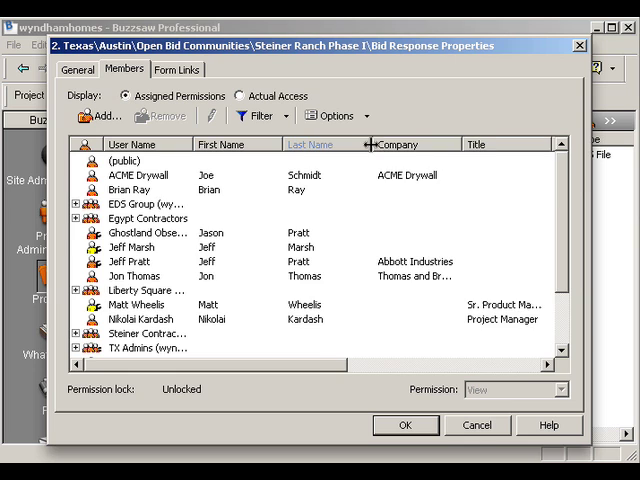
{"action": "left_click_drag", "start_coordinate": [370, 144], "coordinate": [285, 144]}
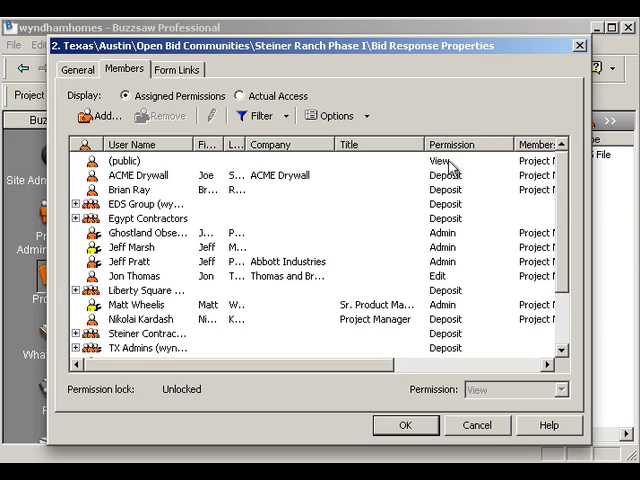
- Remove the (public) member from Bid Response, confirming with Yes and OK in Send Options
{"action": "left_click", "coordinate": [130, 161]}
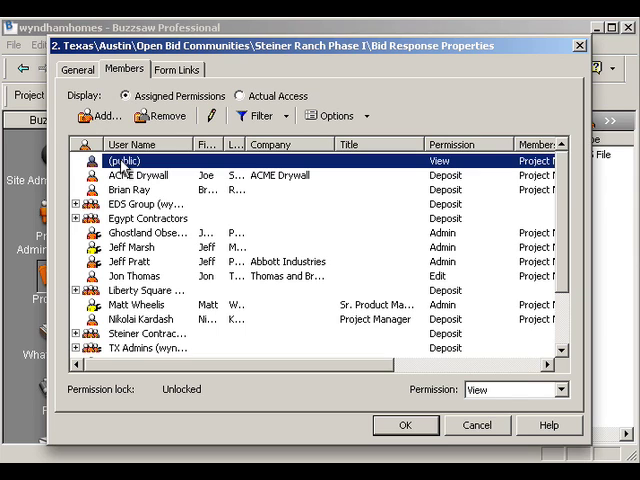
{"action": "left_click", "coordinate": [158, 116]}
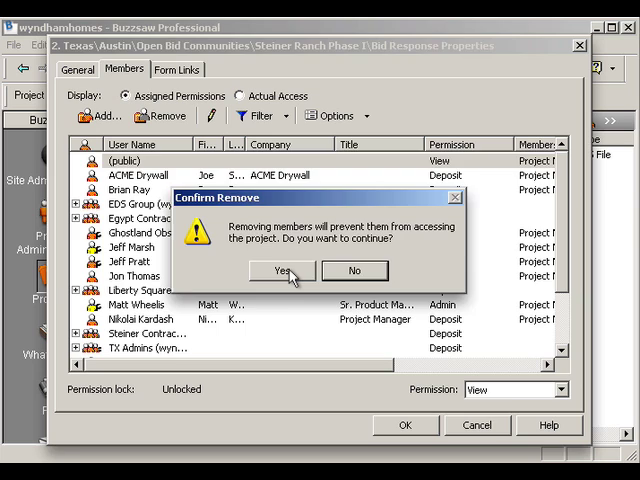
{"action": "left_click", "coordinate": [281, 271]}
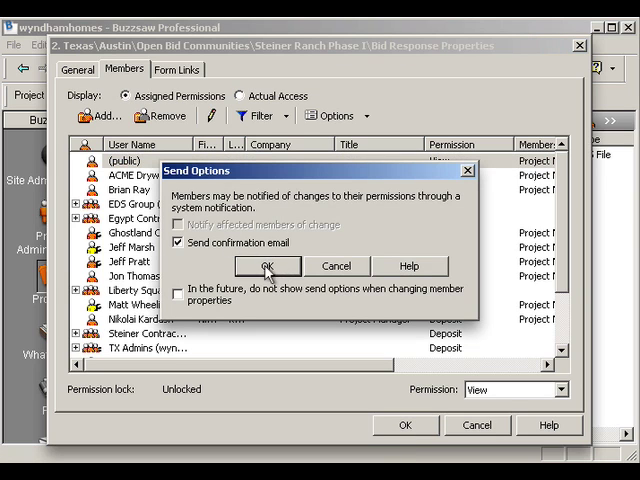
{"action": "left_click", "coordinate": [267, 265]}
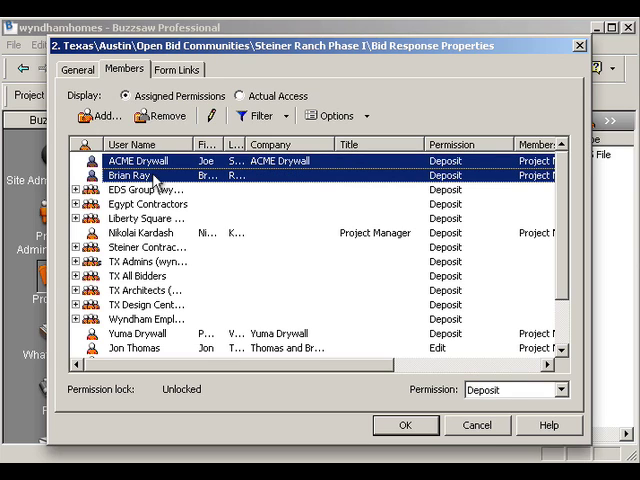
{"action": "left_click", "coordinate": [145, 232]}
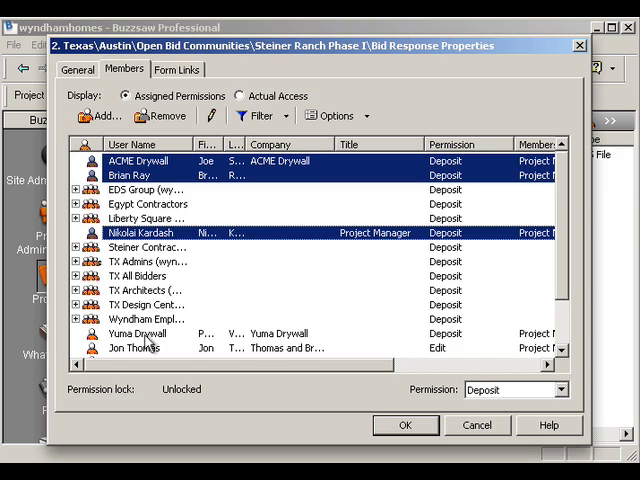
{"action": "left_click", "coordinate": [140, 333]}
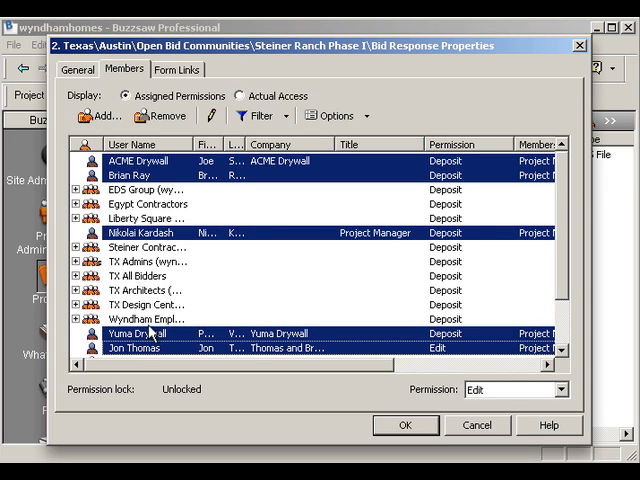
{"action": "left_click", "coordinate": [159, 116]}
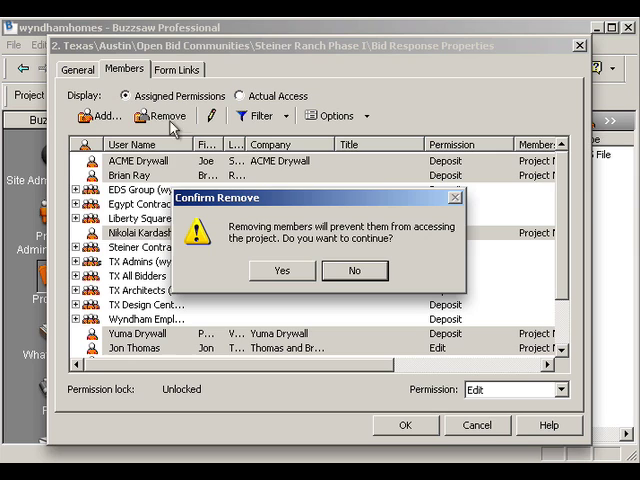
{"action": "left_click", "coordinate": [281, 270]}
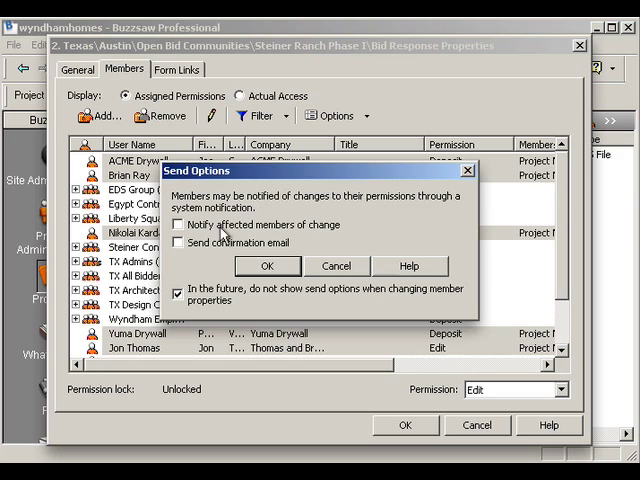
{"action": "left_click", "coordinate": [267, 265]}
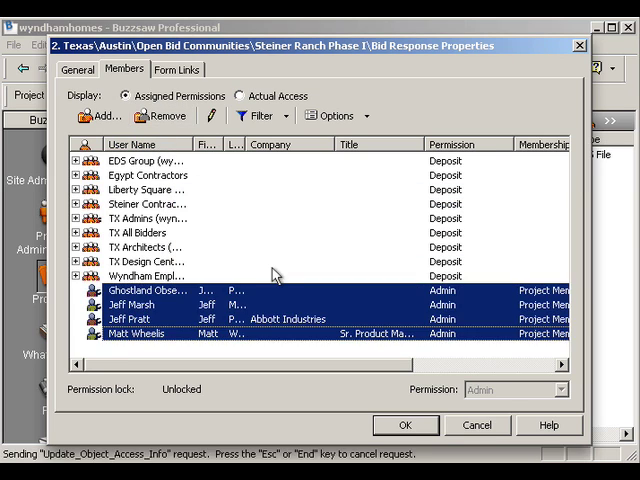
{"action": "left_click", "coordinate": [159, 116]}
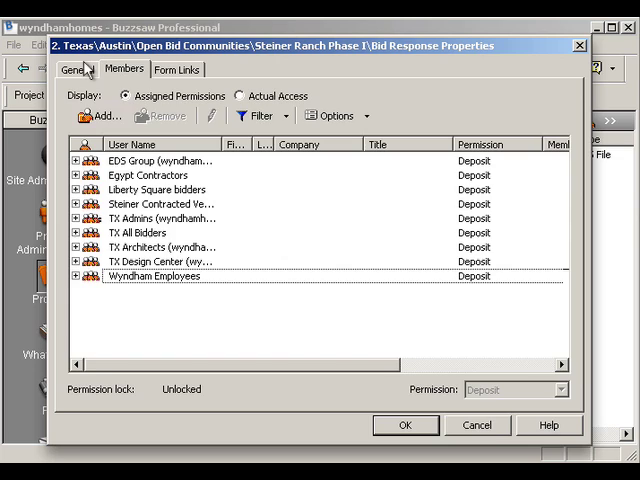
- Lock Bid Response's permission set, review its members, and close Properties with OK
{"action": "left_click", "coordinate": [76, 69]}
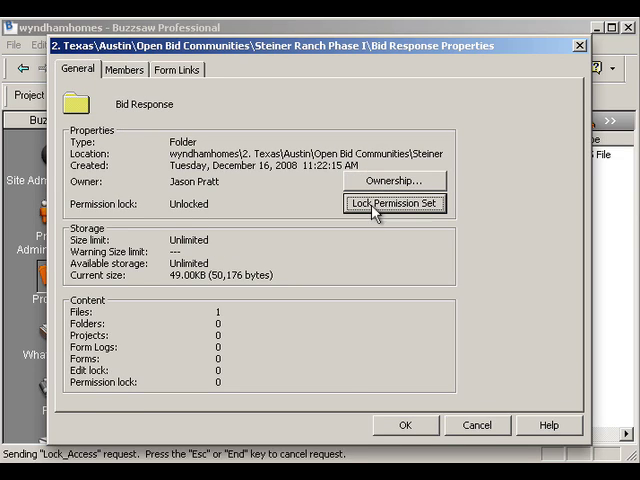
{"action": "left_click", "coordinate": [394, 203]}
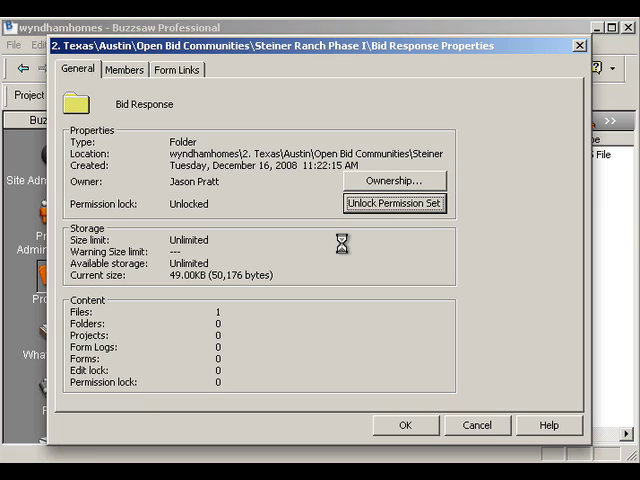
{"action": "left_click", "coordinate": [393, 203]}
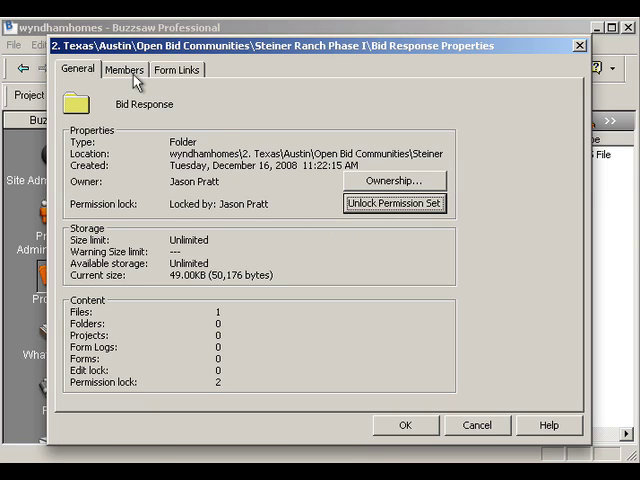
{"action": "left_click", "coordinate": [124, 69]}
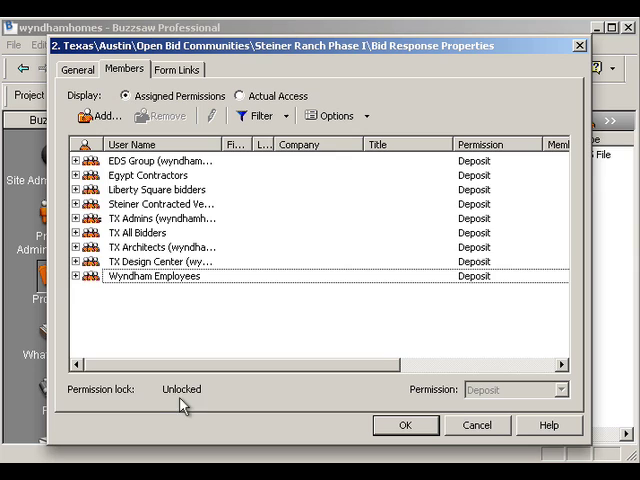
{"action": "mouse_move", "coordinate": [90, 73]}
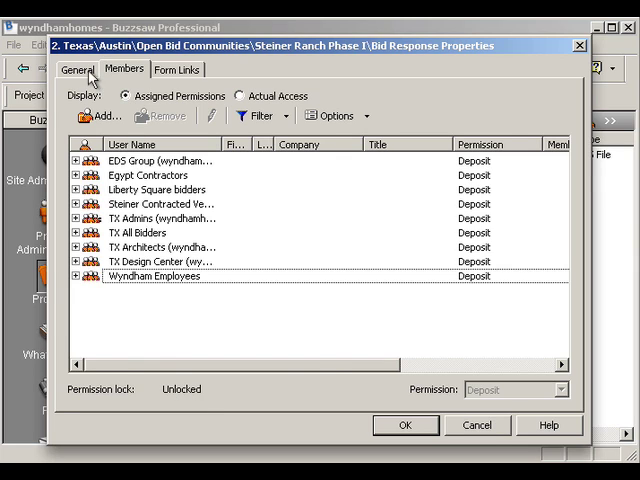
{"action": "left_click", "coordinate": [77, 69]}
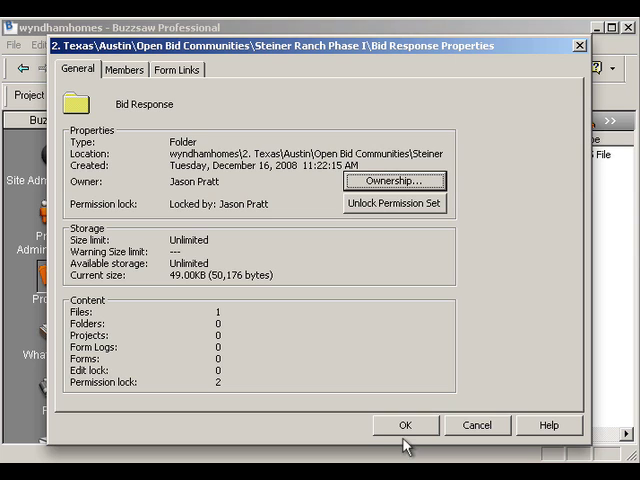
{"action": "left_click", "coordinate": [404, 425]}
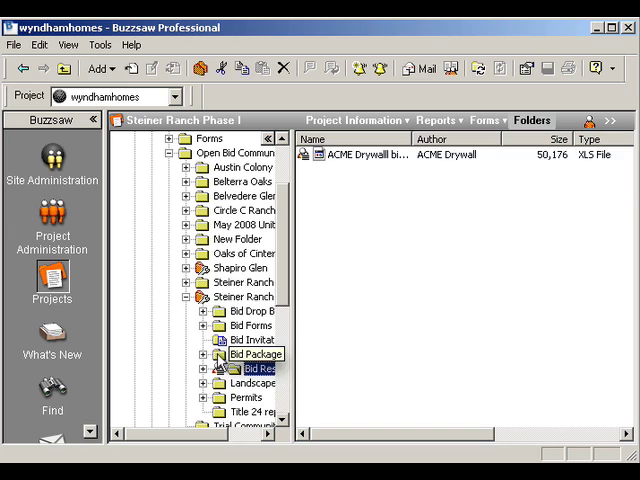
- Show the Steiner Ranch Phase I project's Members tab in its Properties
{"action": "right_click", "coordinate": [260, 297]}
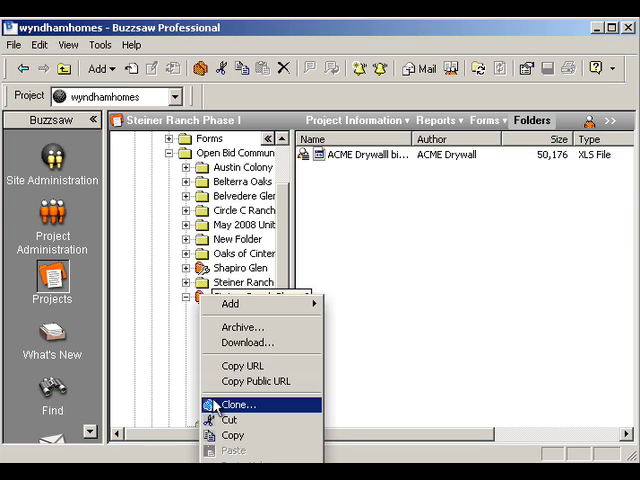
{"action": "mouse_move", "coordinate": [240, 390]}
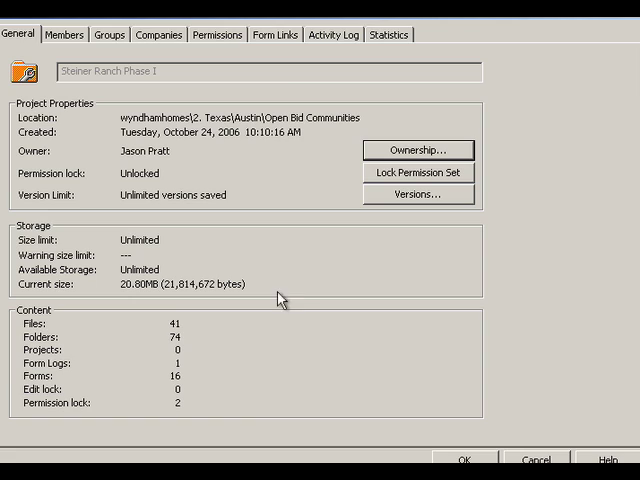
{"action": "mouse_move", "coordinate": [281, 302]}
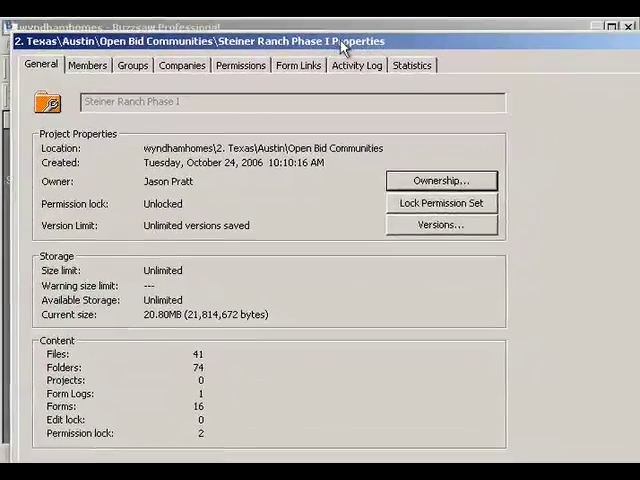
{"action": "left_click", "coordinate": [82, 61]}
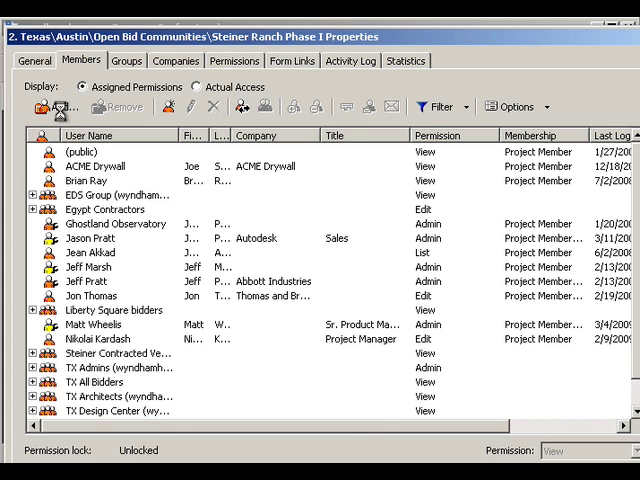
- Add AAA Flooring as a project member and dismiss the three locked-permission warnings
{"action": "left_click", "coordinate": [48, 107]}
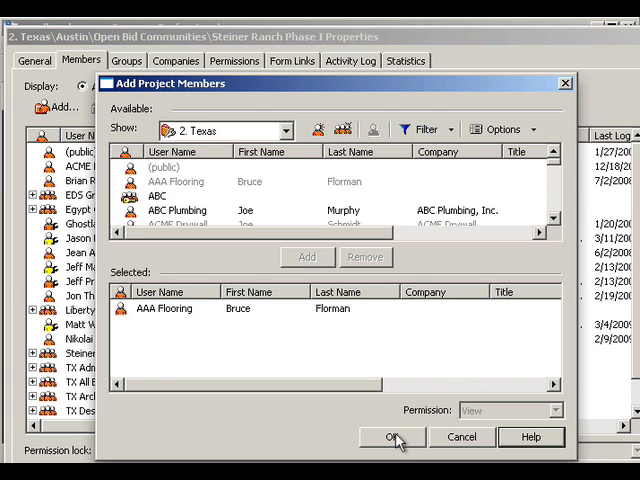
{"action": "left_click", "coordinate": [391, 437]}
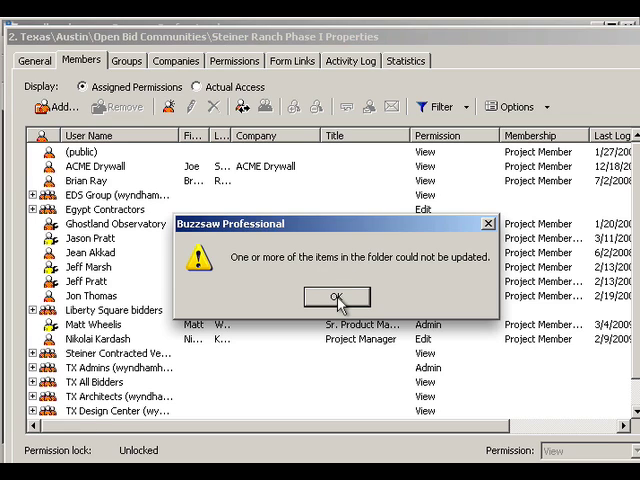
{"action": "left_click", "coordinate": [337, 296]}
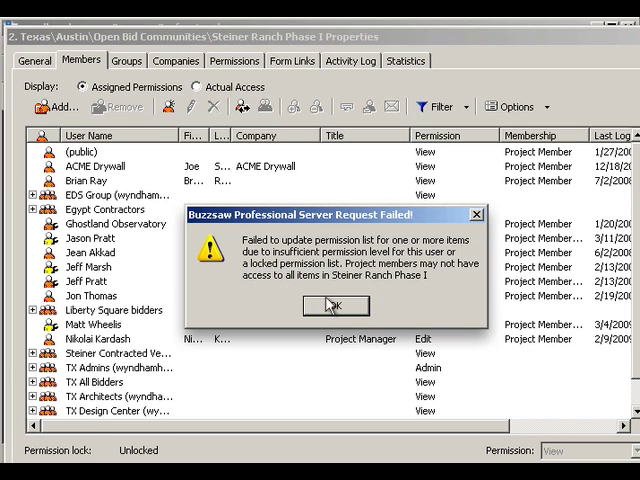
{"action": "left_click", "coordinate": [335, 305]}
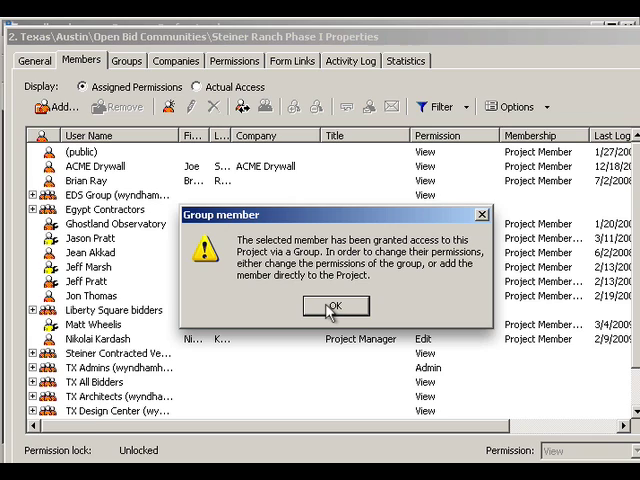
{"action": "left_click", "coordinate": [335, 306]}
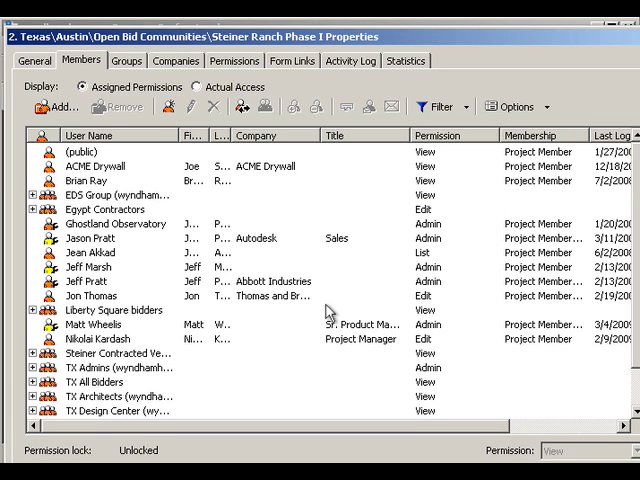
{"action": "mouse_move", "coordinate": [468, 62]}
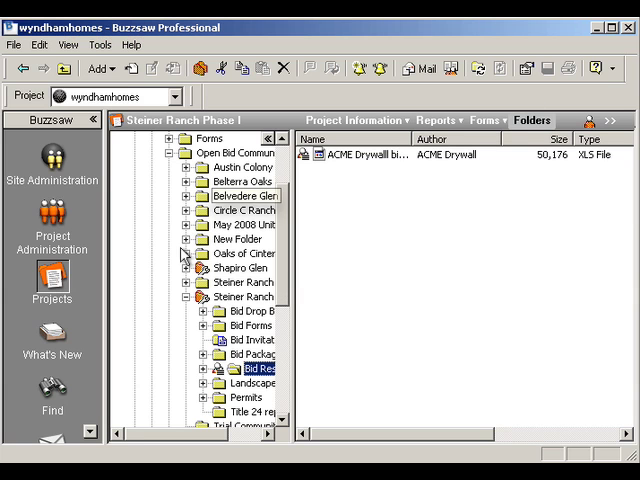
- Check the Bid Forms folder's Members tab, where AAA Flooring has View permission
{"action": "left_click", "coordinate": [250, 325]}
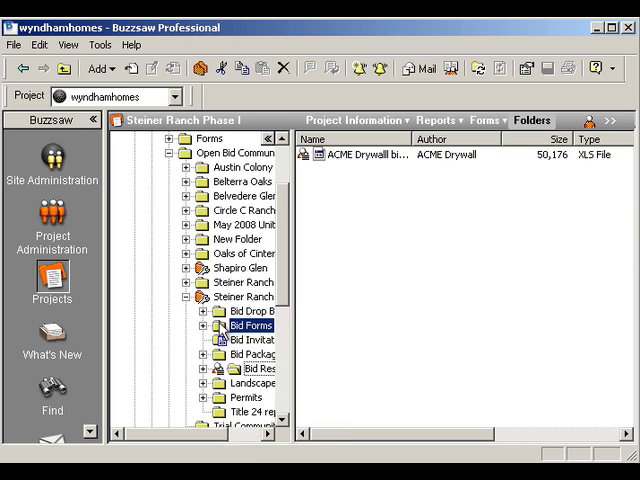
{"action": "right_click", "coordinate": [252, 311]}
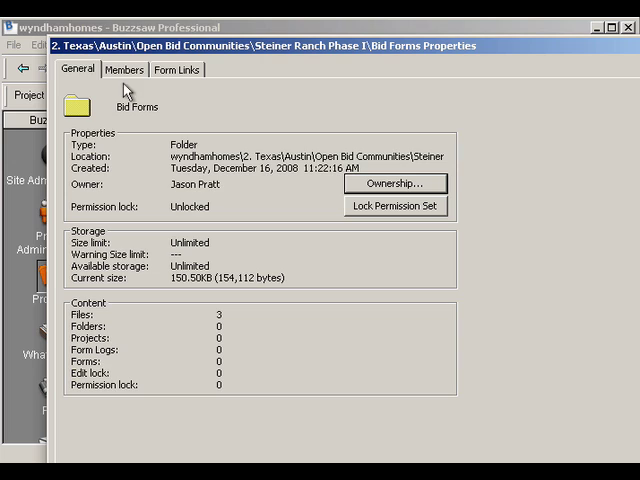
{"action": "left_click", "coordinate": [124, 69]}
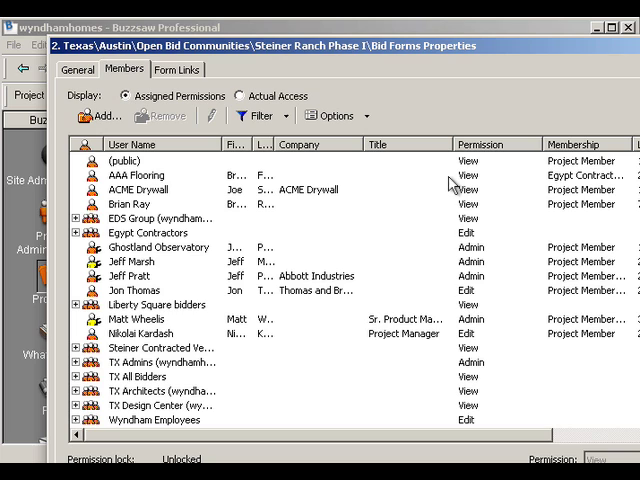
{"action": "mouse_move", "coordinate": [452, 182]}
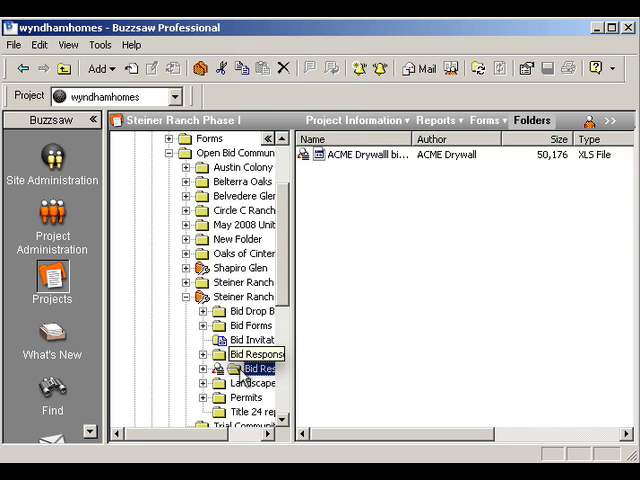
- Reopen Bid Response's Members tab to confirm AAA Flooring is absent
{"action": "right_click", "coordinate": [257, 369]}
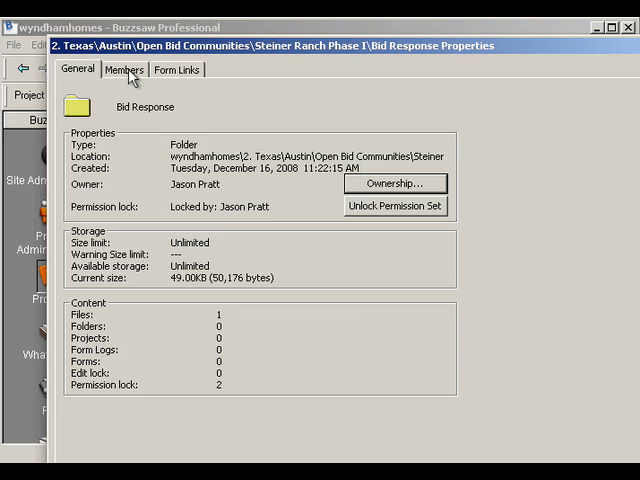
{"action": "left_click", "coordinate": [124, 69]}
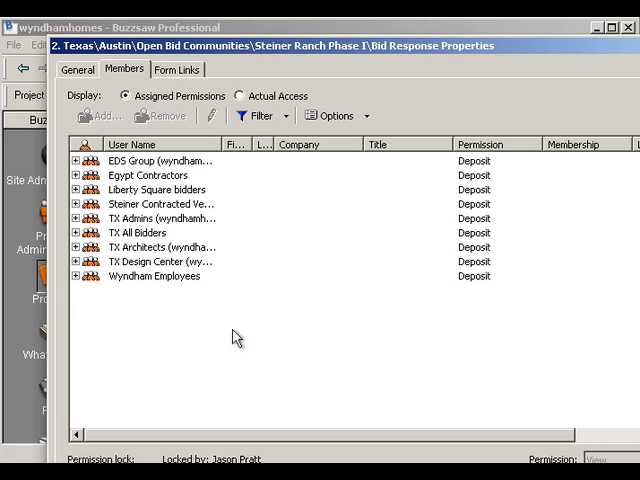
{"action": "mouse_move", "coordinate": [168, 298]}
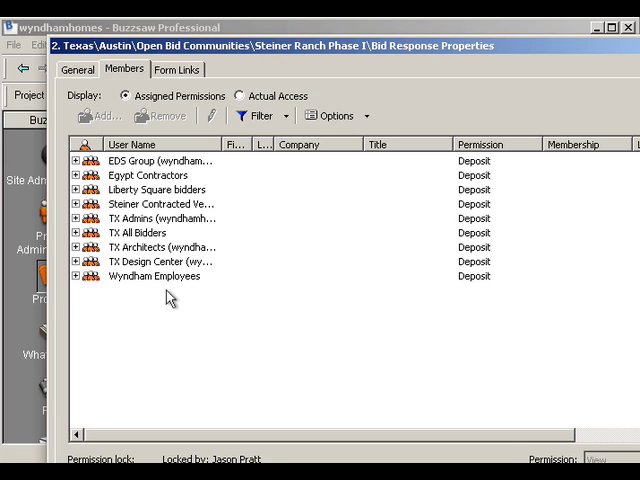
{"action": "mouse_move", "coordinate": [367, 193]}
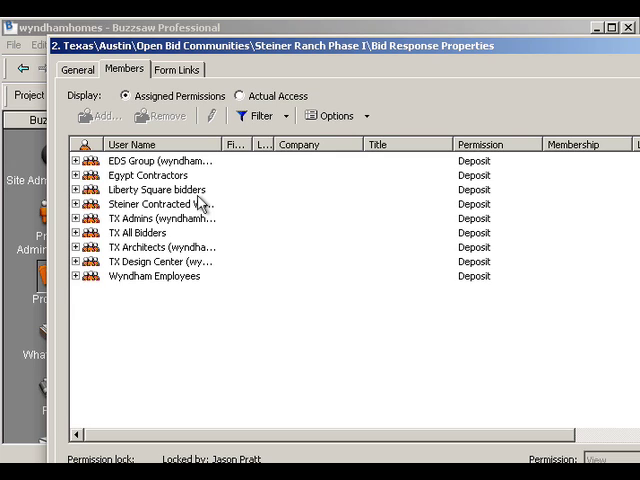
{"action": "mouse_move", "coordinate": [443, 270]}
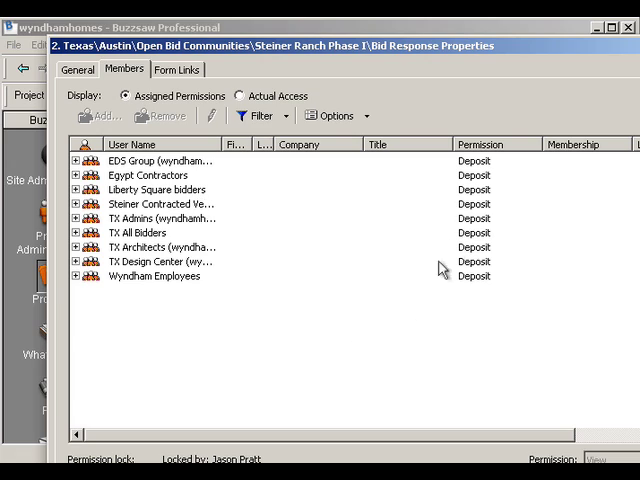
{"action": "mouse_move", "coordinate": [443, 270]}
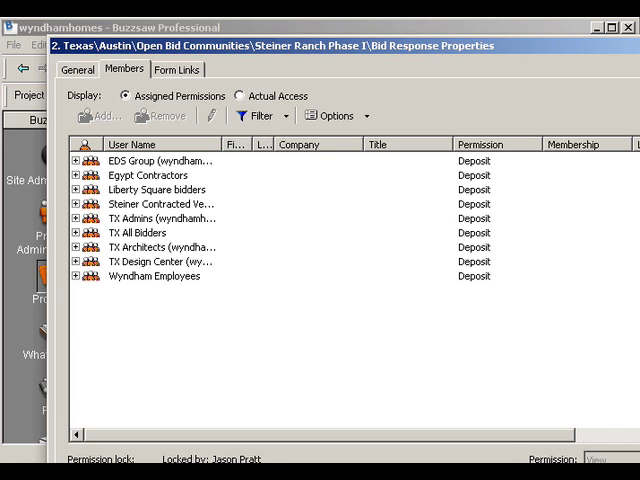